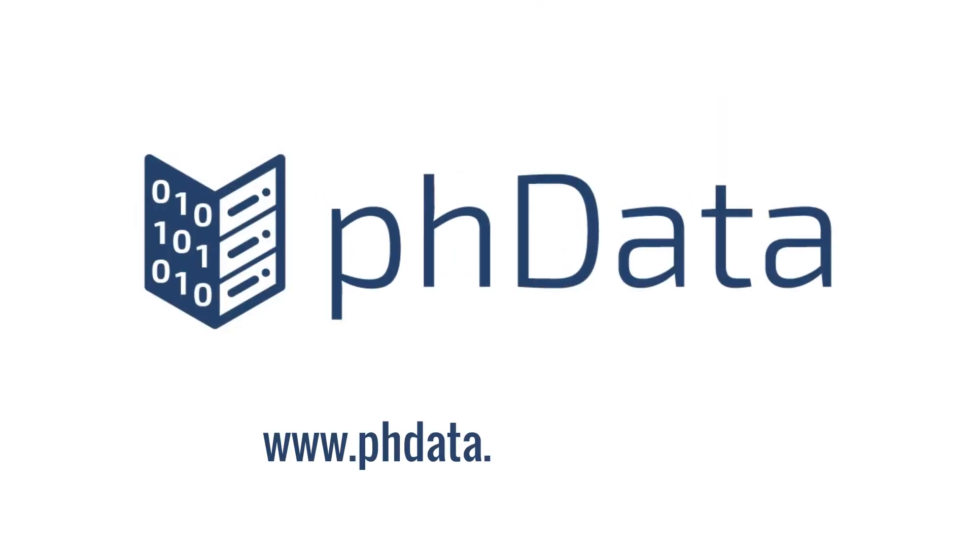
type("io/sqlmorph")
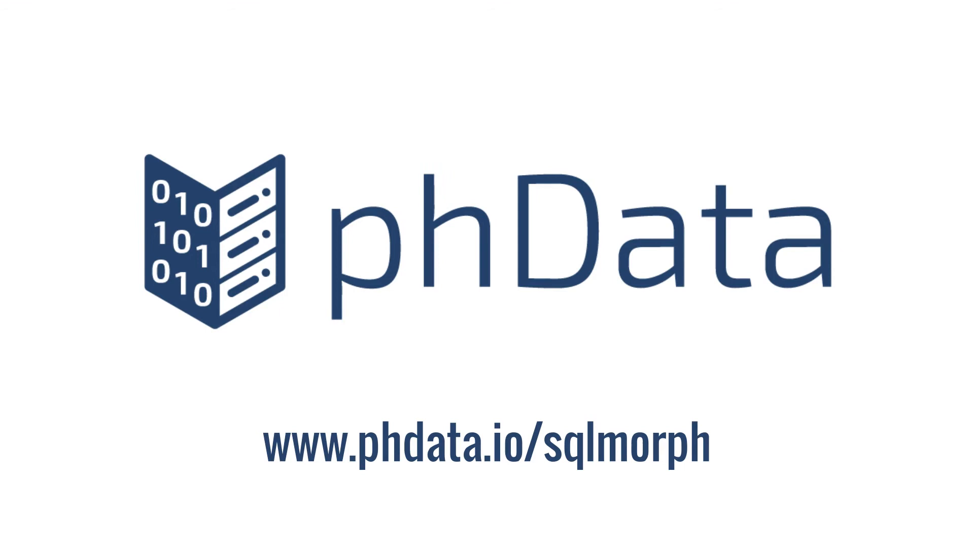